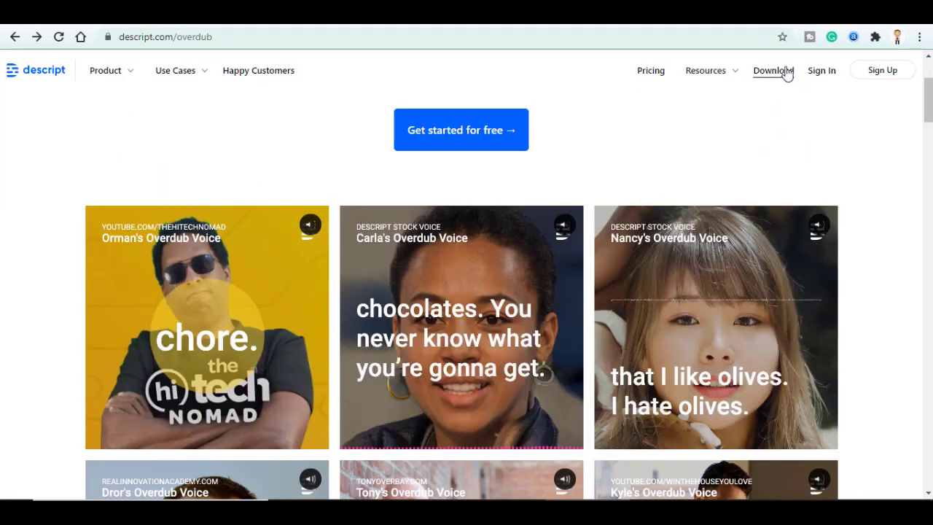
Step: Download the Descript desktop installer from the Overdub page
click(771, 70)
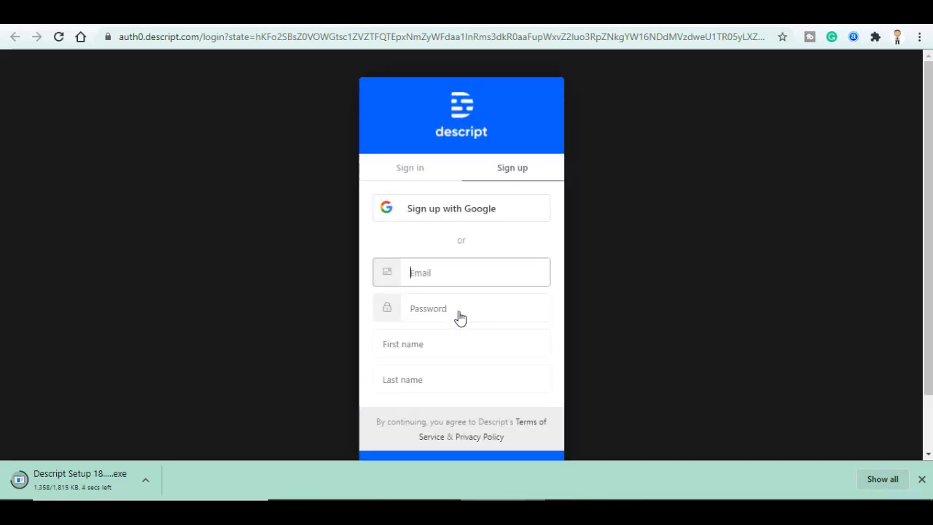
mouse_move(410, 257)
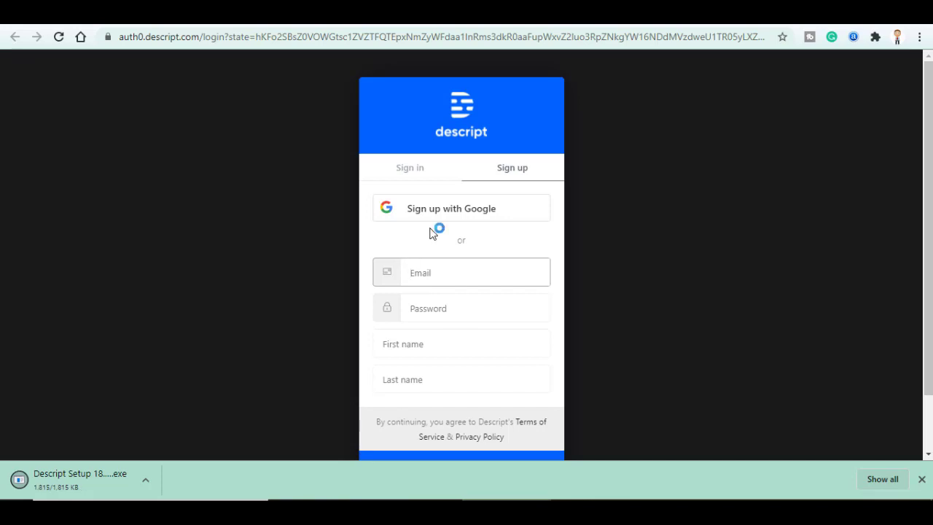
mouse_move(452, 219)
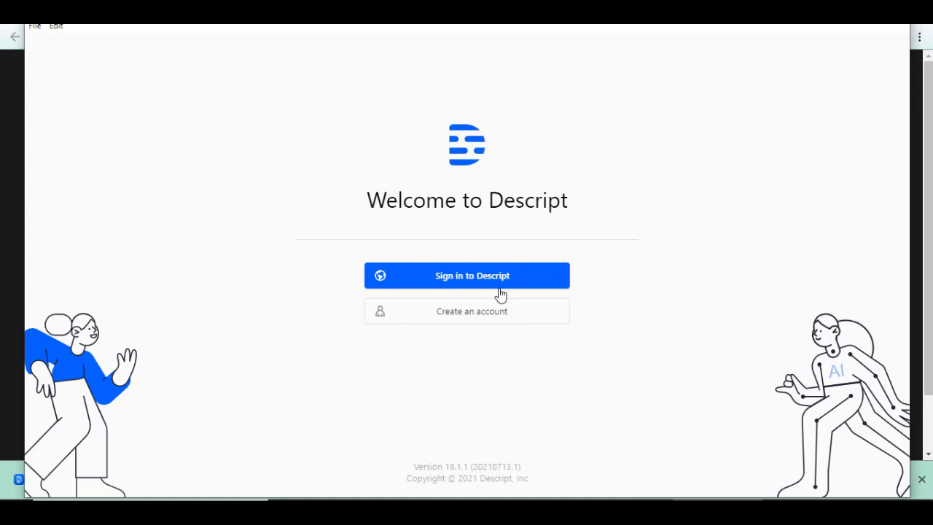
Step: Sign in to the Descript desktop app with the existing account
click(467, 276)
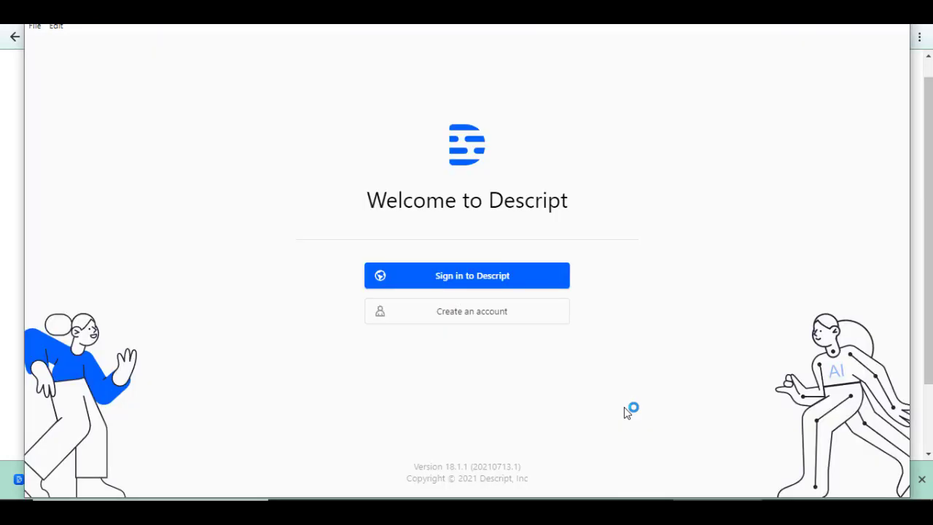
click(466, 275)
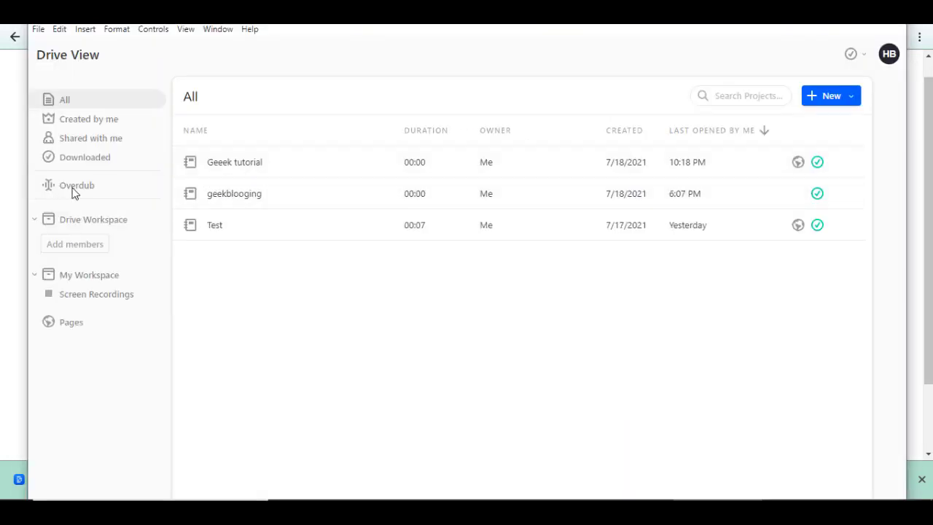
Step: Create a new Overdub voice and launch its voice training session
click(77, 185)
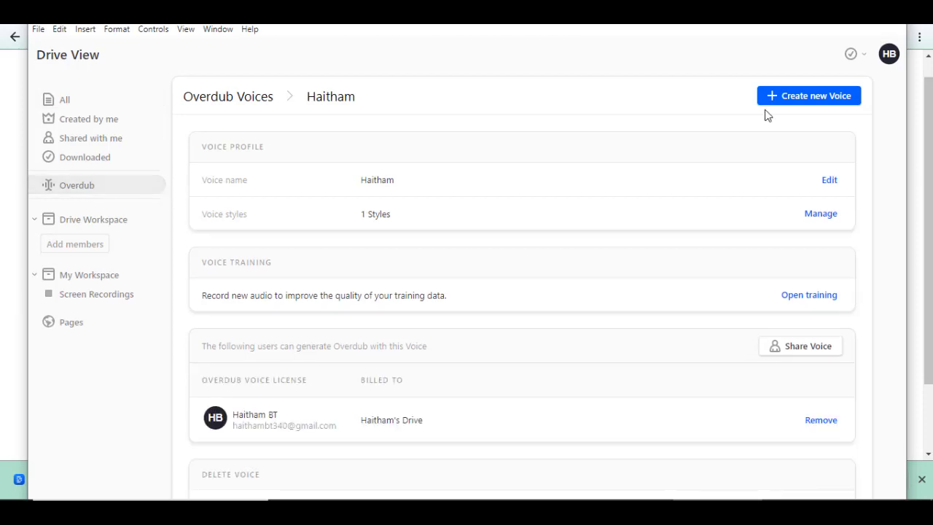
click(808, 95)
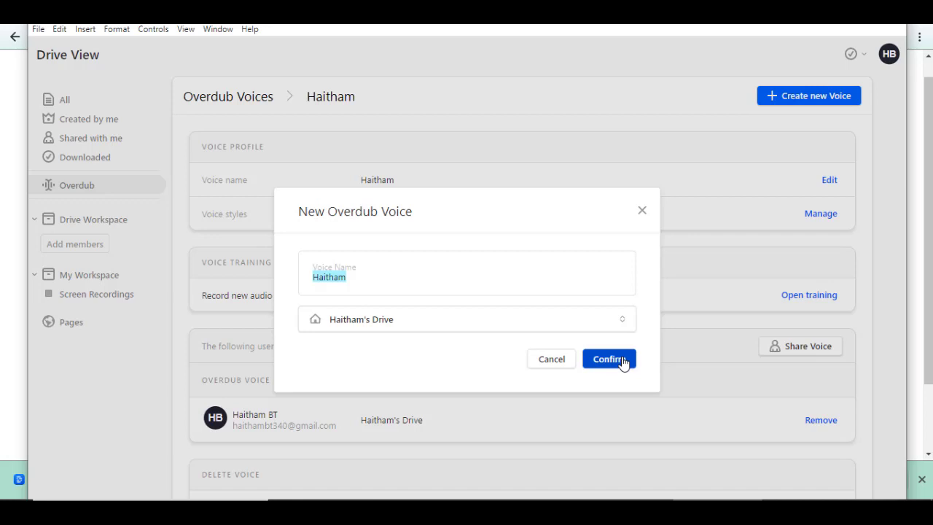
mouse_move(644, 210)
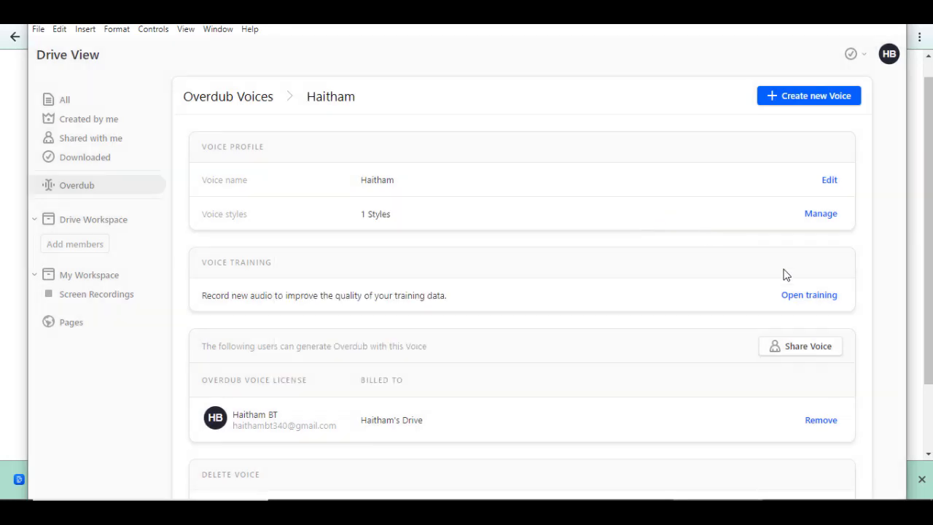
click(809, 294)
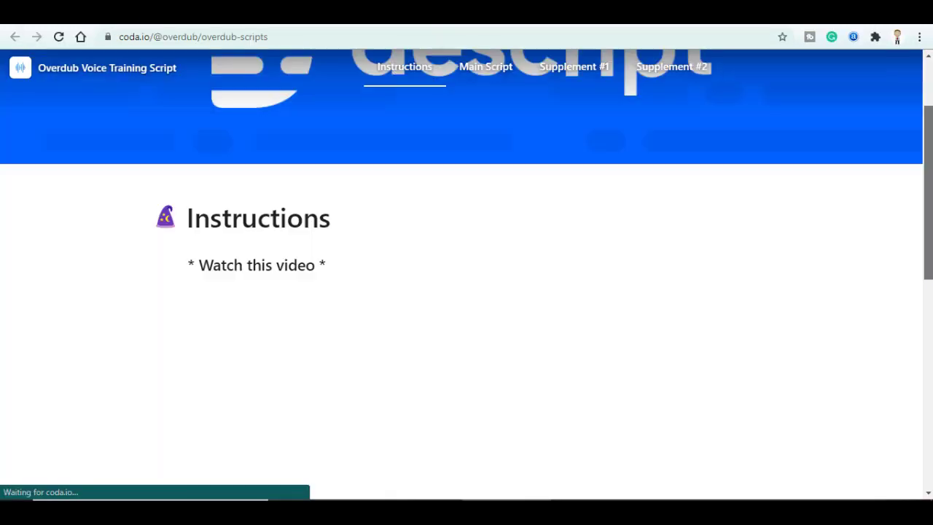
Step: Read the Coda training instructions and move on to the Main Script page
scroll(down, 3)
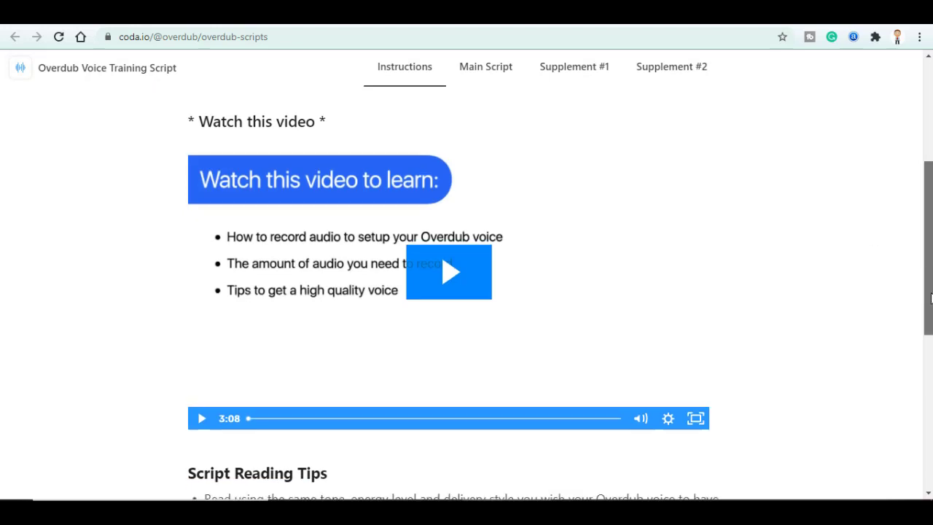
scroll(down, 3)
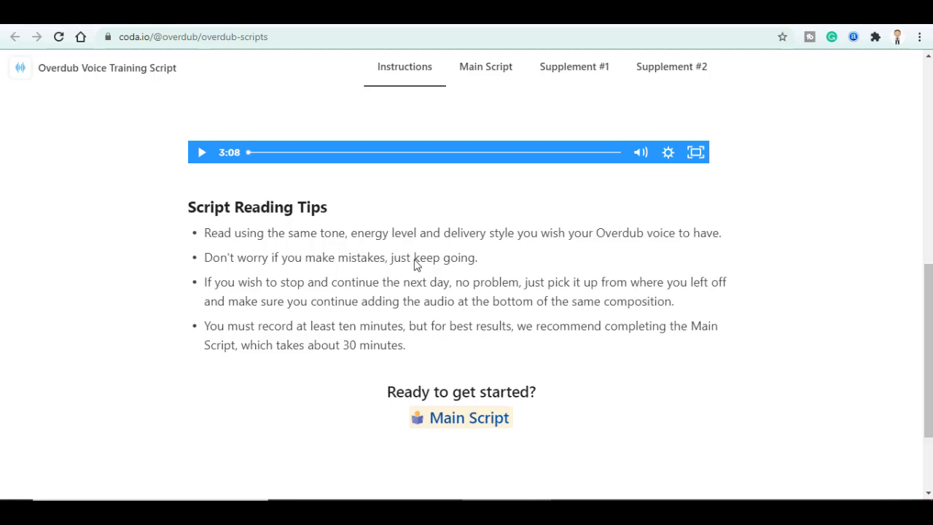
mouse_move(469, 241)
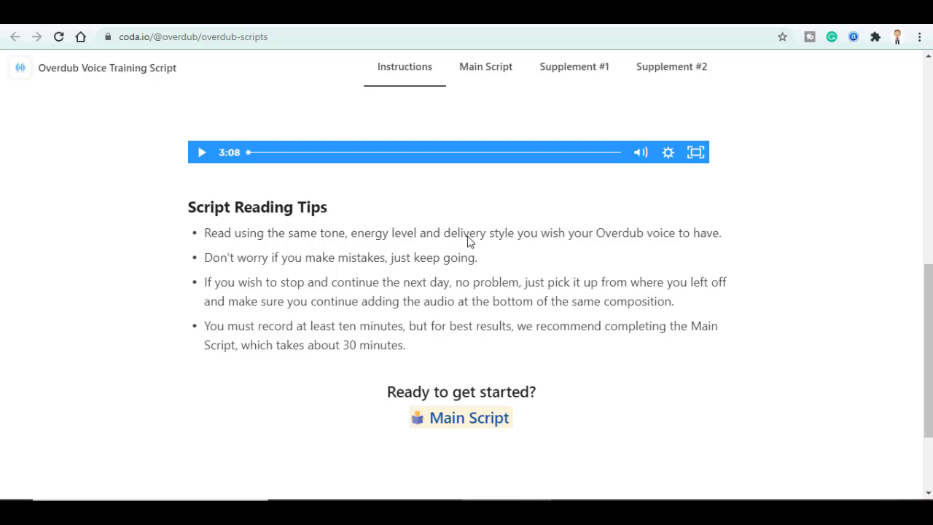
mouse_move(516, 243)
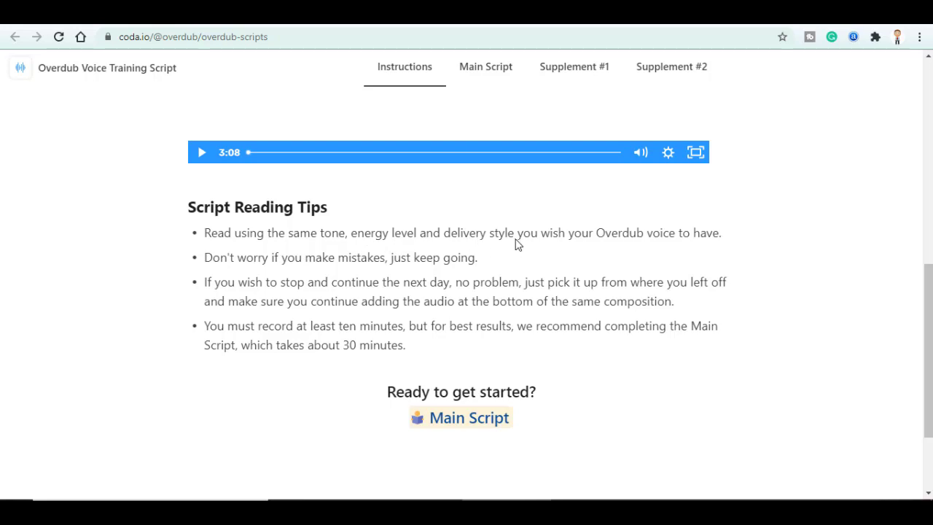
click(486, 66)
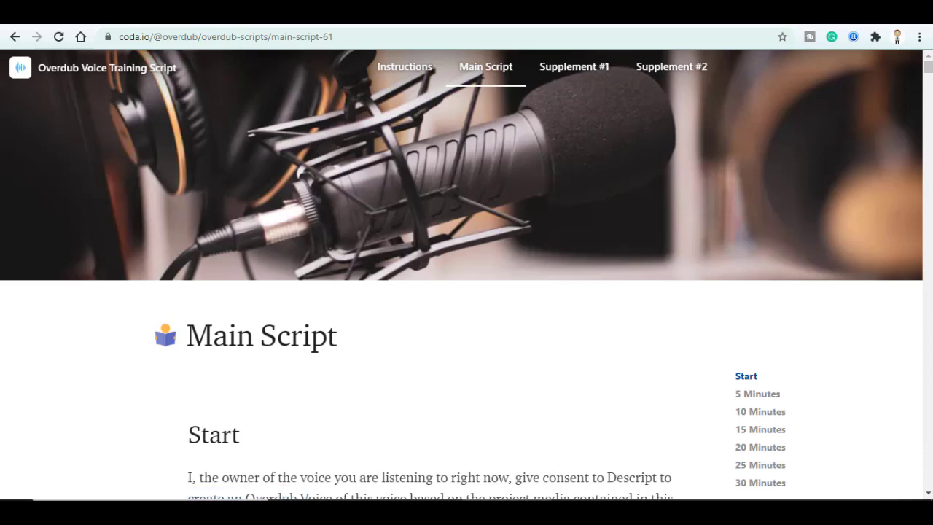
scroll(down, 3)
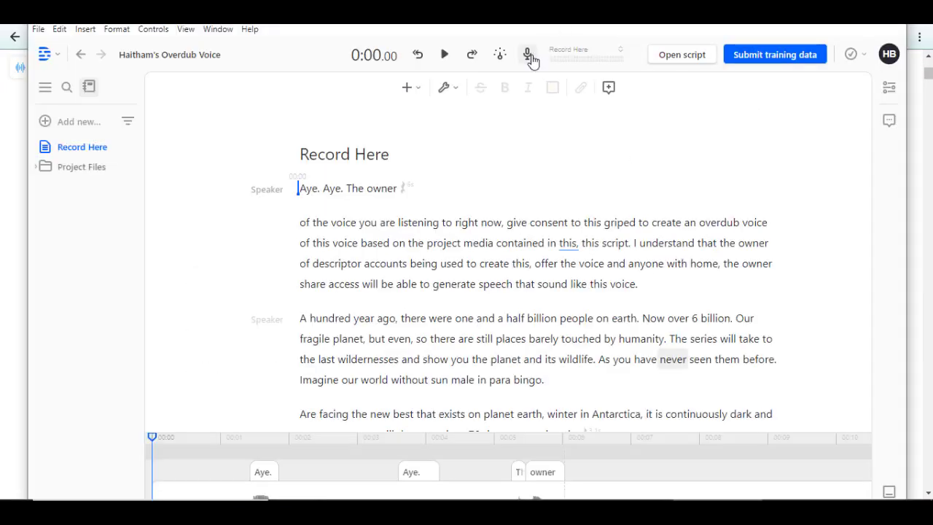
Step: Bring up the recording bar and verify the microphone input settings
click(527, 54)
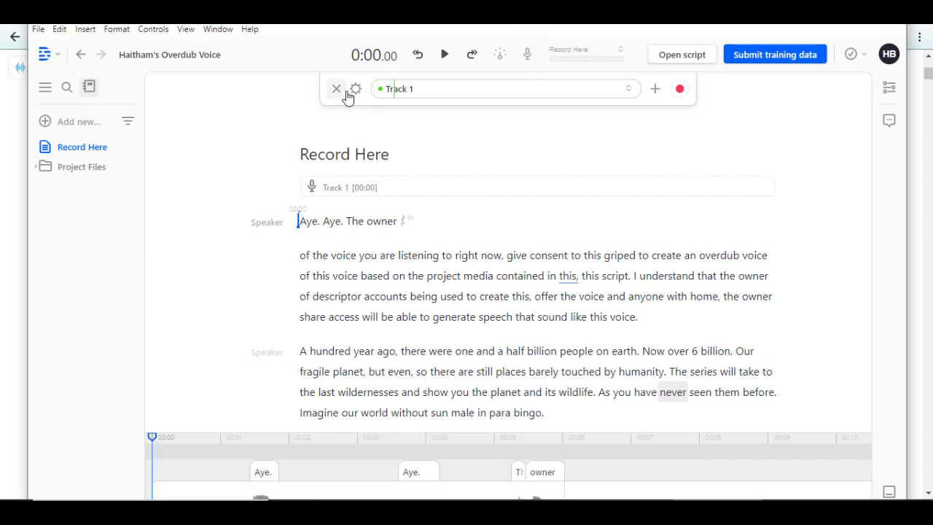
click(355, 88)
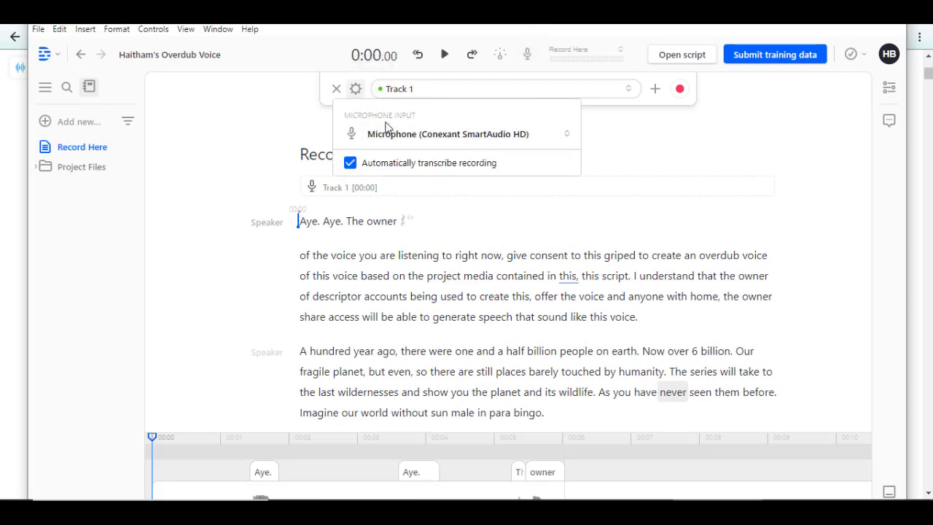
click(447, 133)
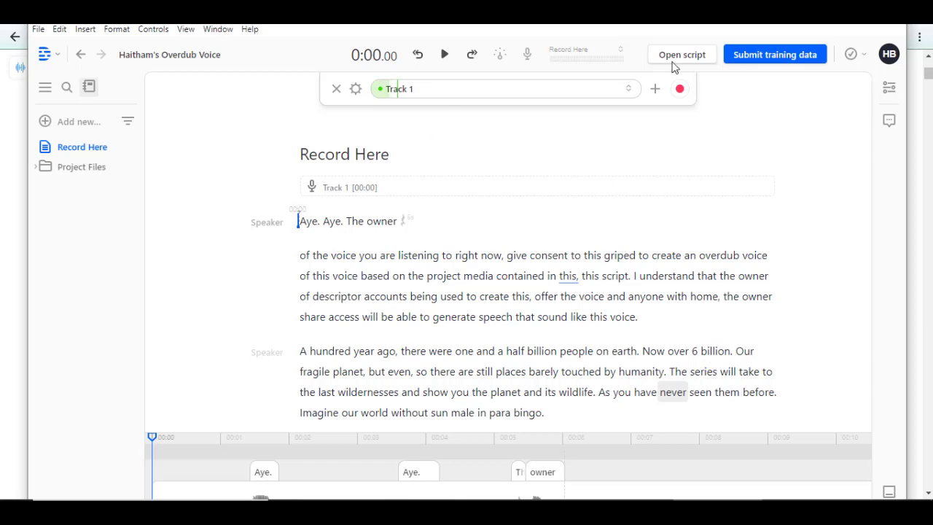
mouse_move(619, 86)
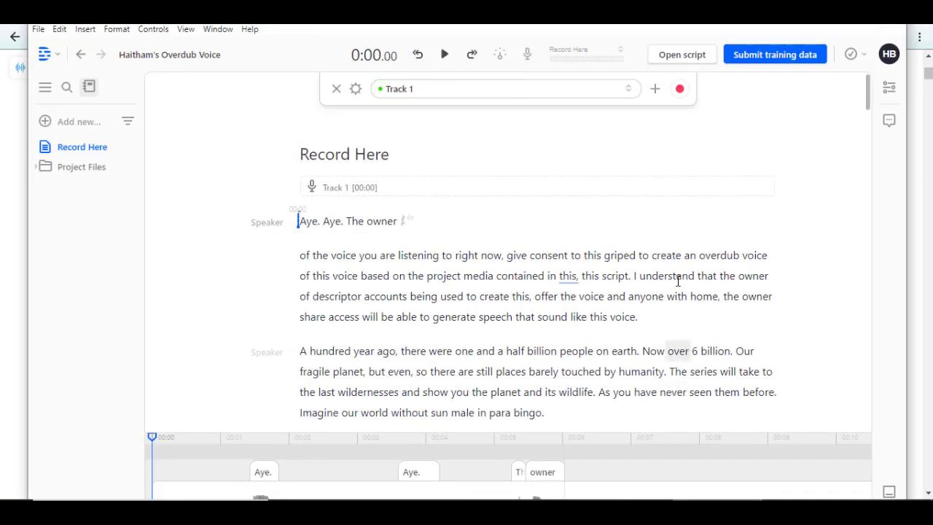
Step: Record about sixteen minutes of audio reading the Main Script aloud
click(679, 88)
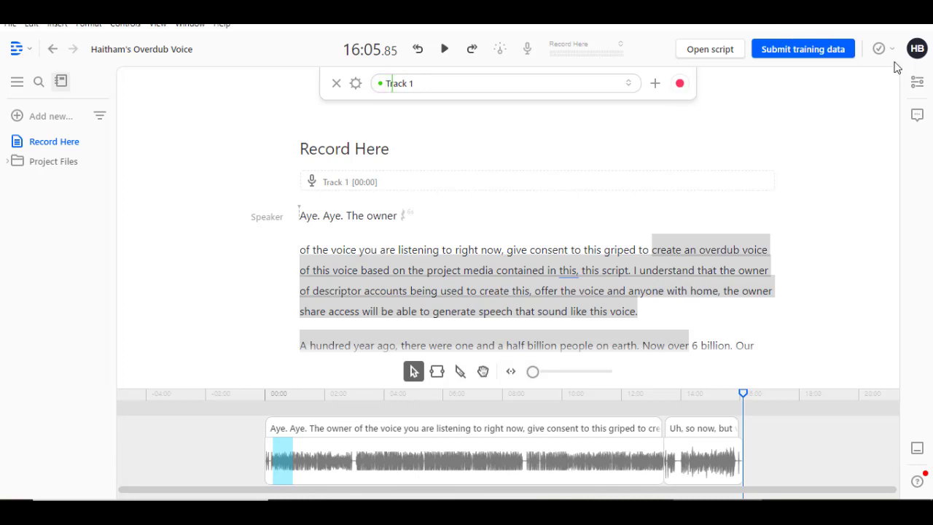
Step: Check the sync status popup to confirm the training audio is backed up
click(878, 49)
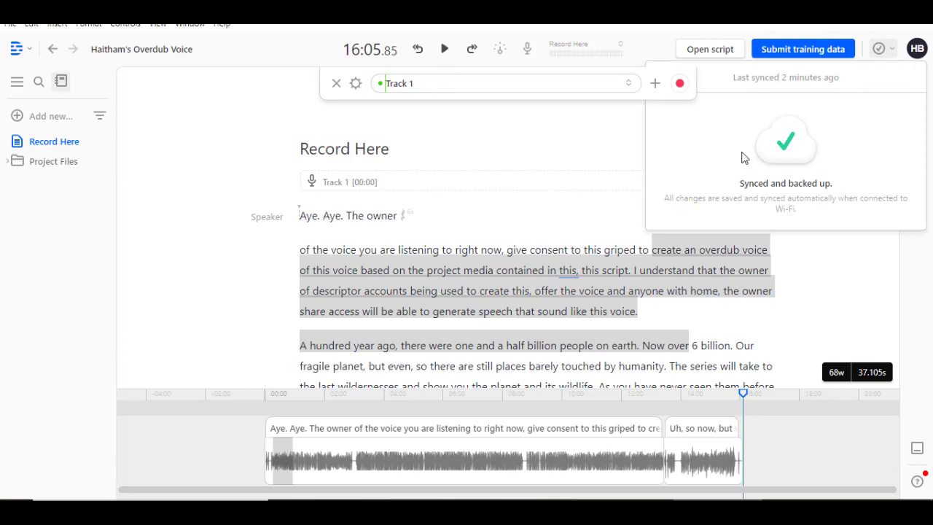
click(802, 48)
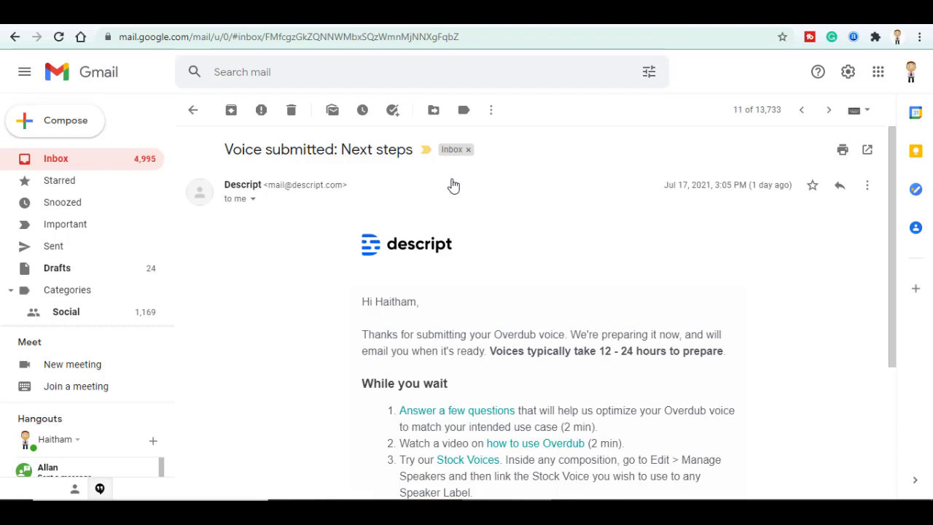
mouse_move(199, 126)
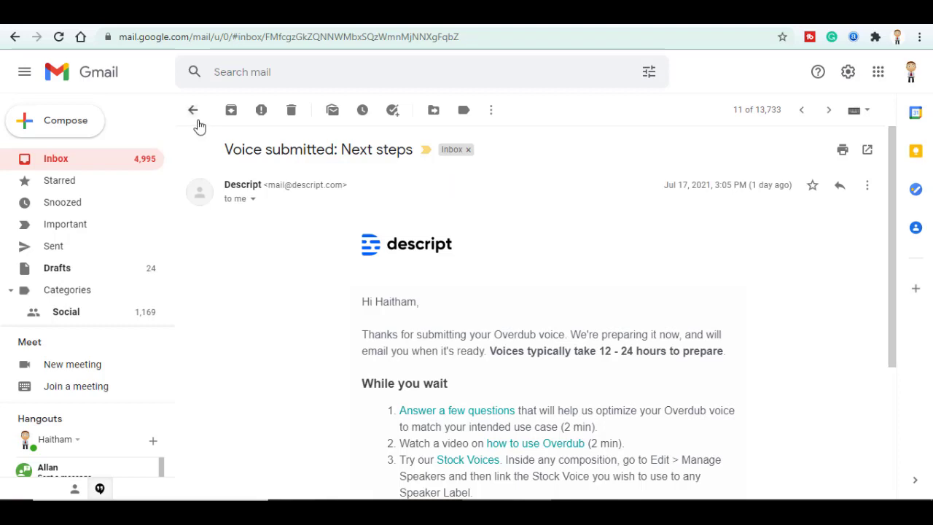
Step: Return to the inbox and read the 'Your Overdub Voice is ready' email
click(192, 110)
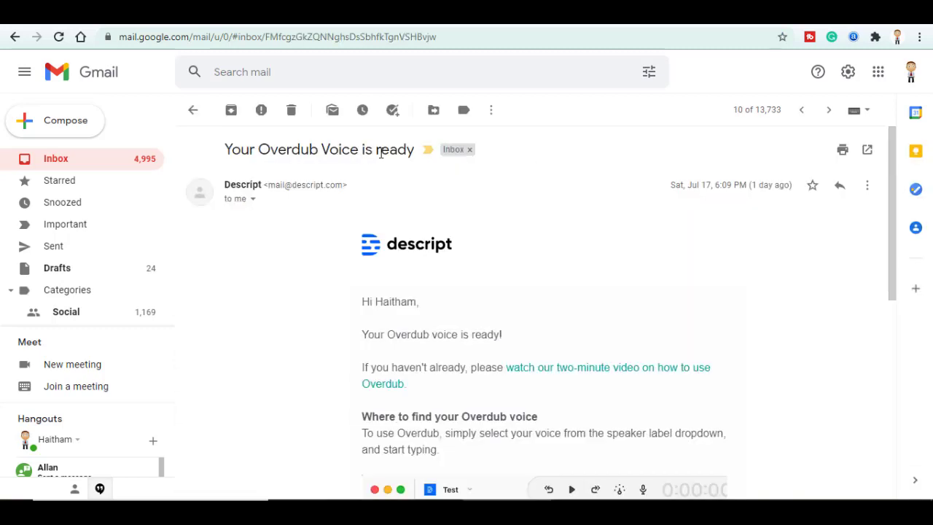
mouse_move(399, 166)
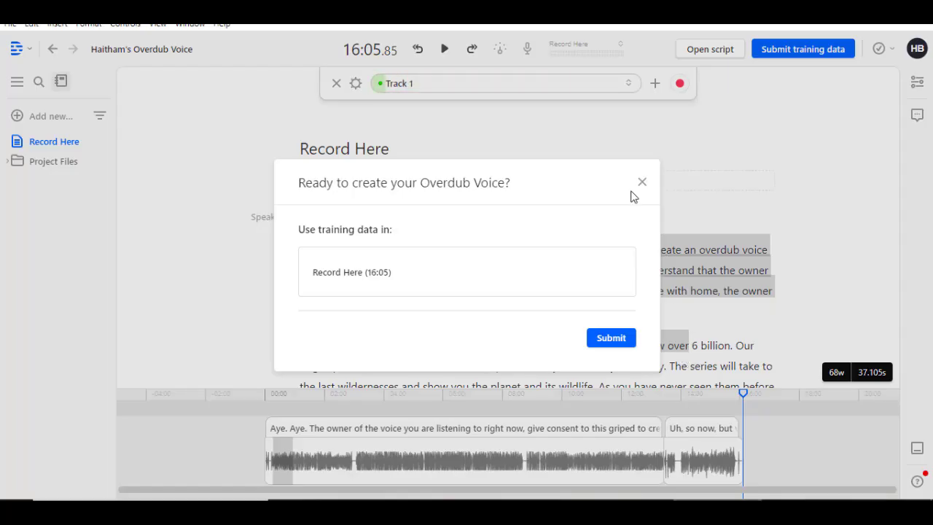
Step: Dismiss the Overdub prompt and return to Drive View's New menu
click(641, 181)
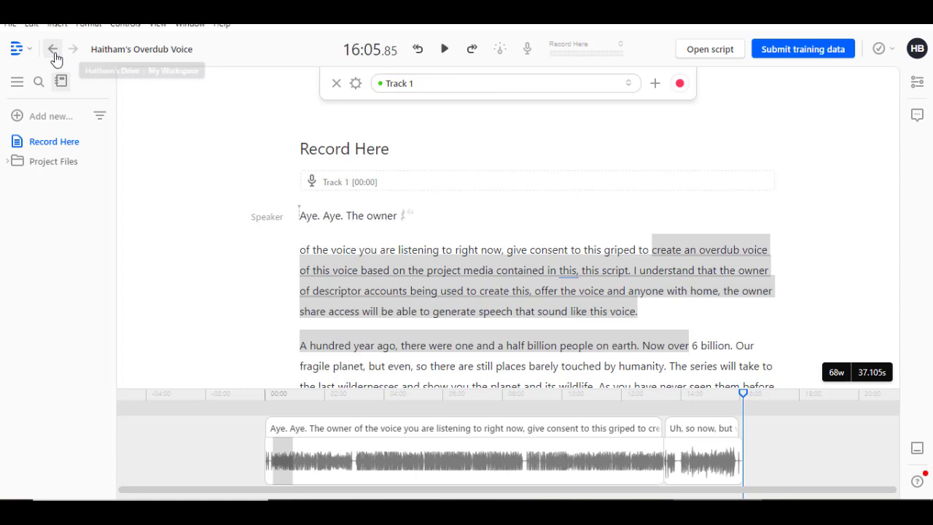
click(51, 48)
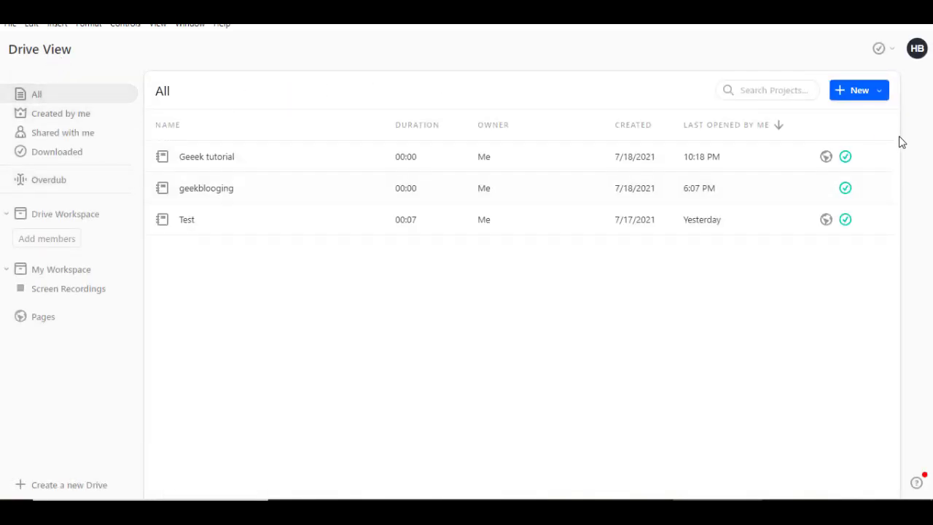
click(859, 89)
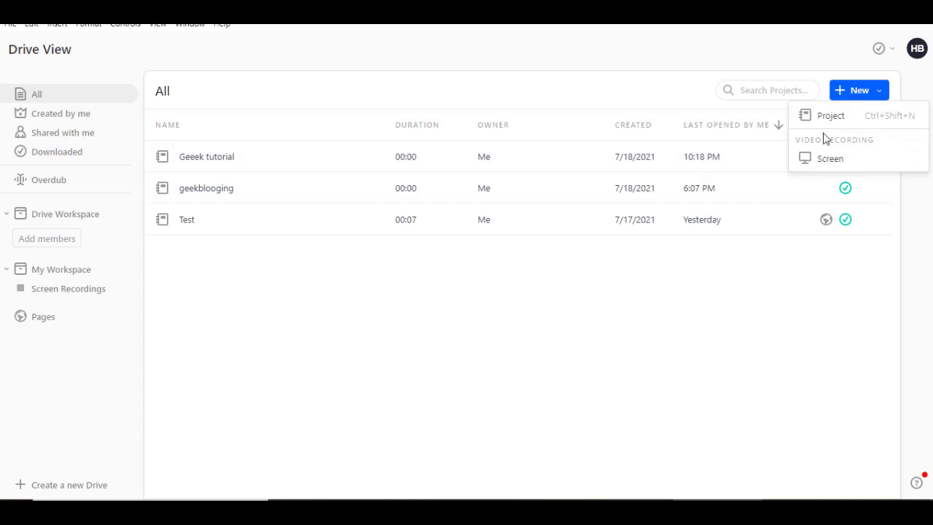
Step: Create a new project named 'tutorial'
click(830, 115)
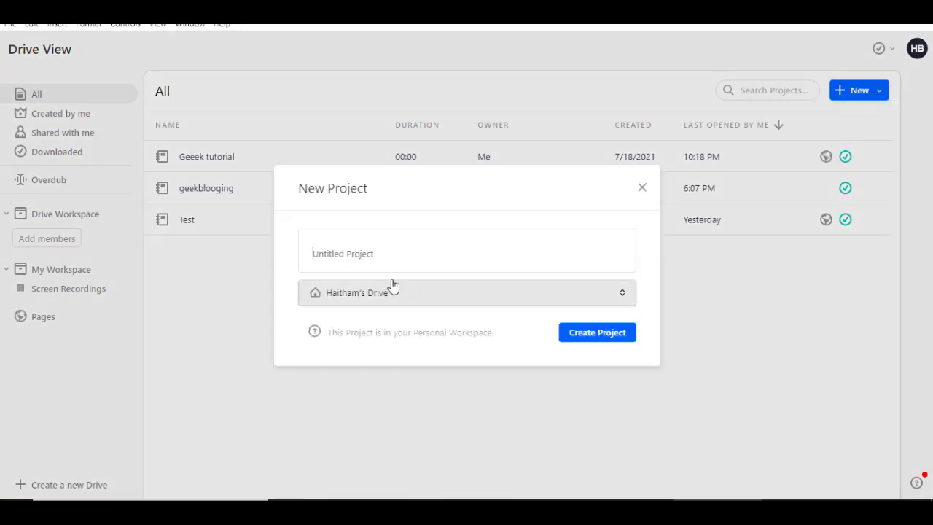
text(tutorial)
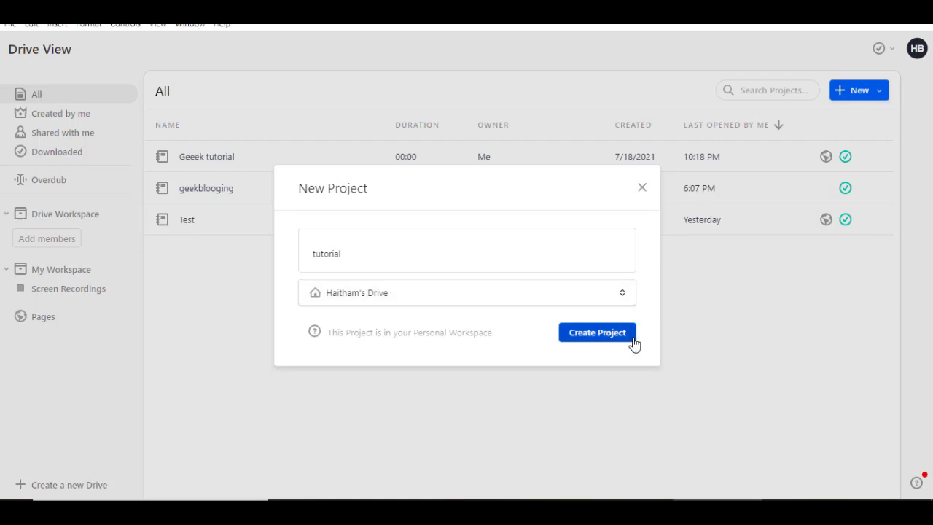
click(597, 332)
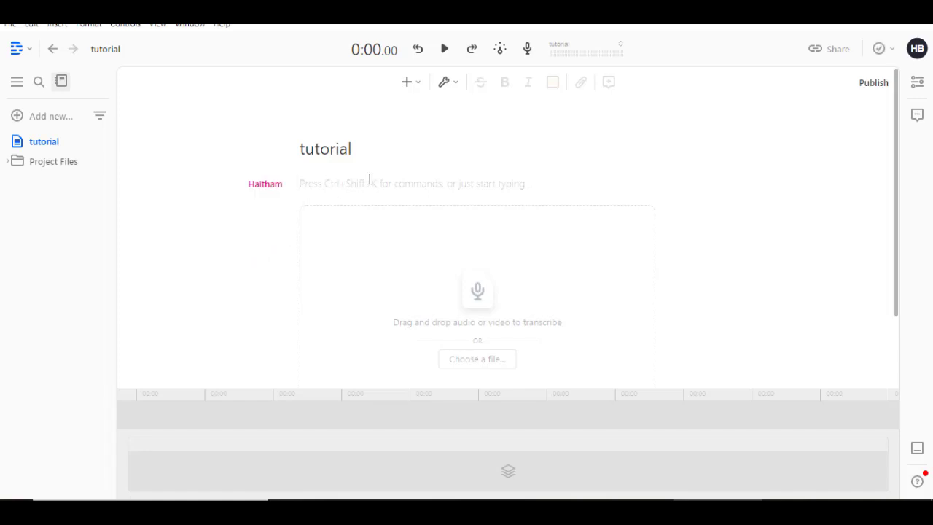
Step: Write the 'give this video a big like, subscribe... share it' sentence and play its Overdub speech
text(Make sure to give this video a big like, subscribe with notifications on and share it with you friends)
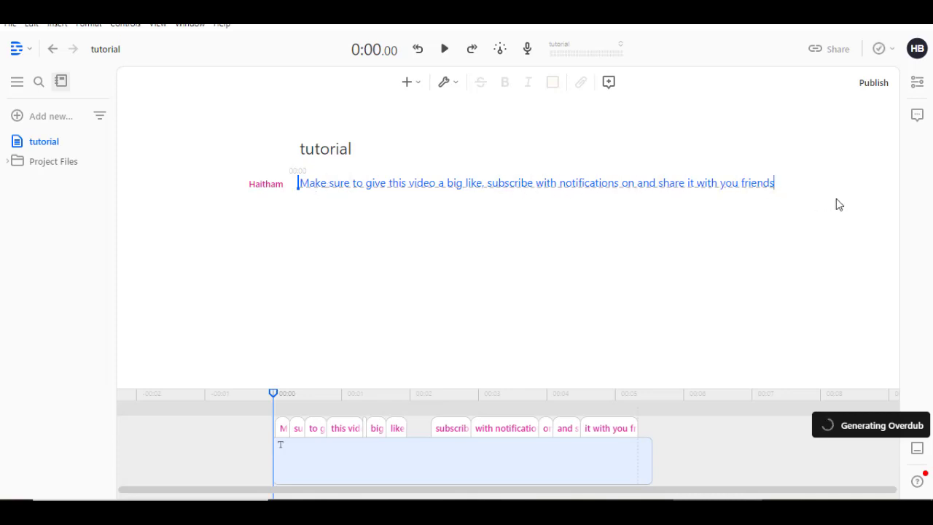
mouse_move(830, 416)
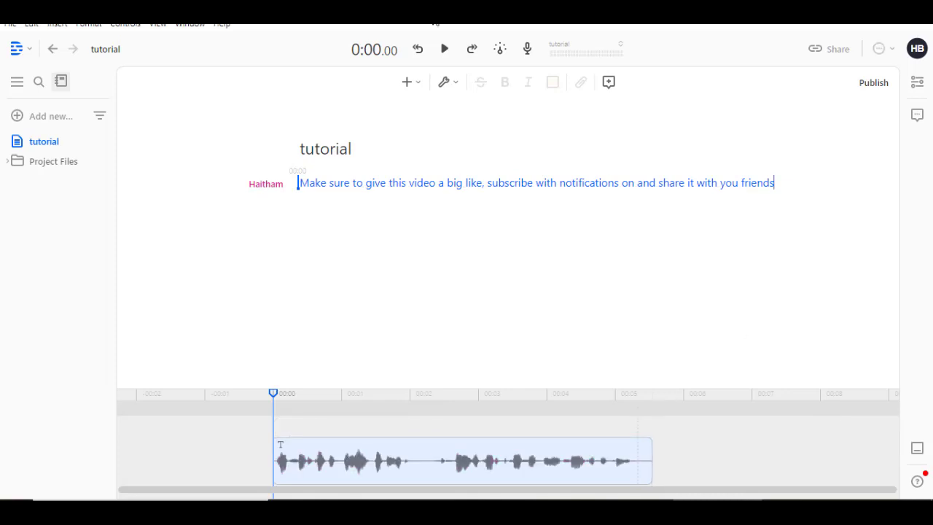
click(443, 49)
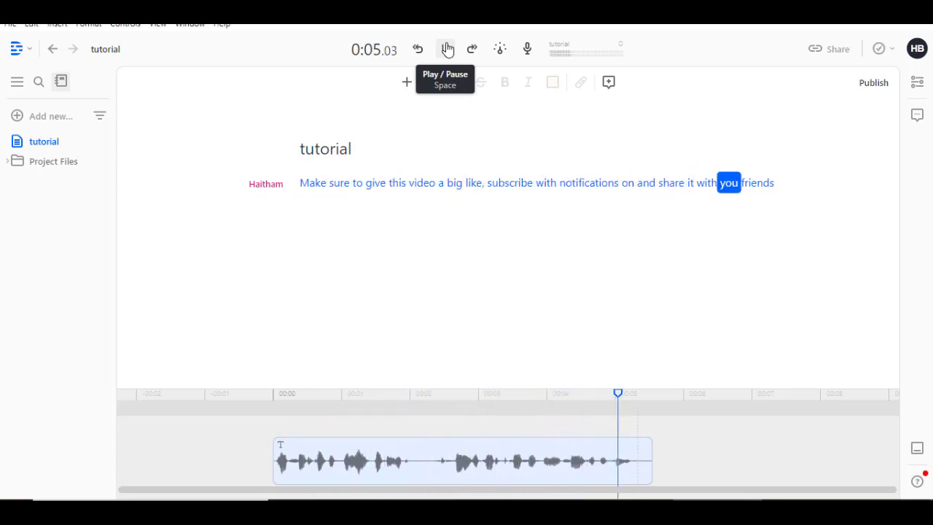
click(446, 49)
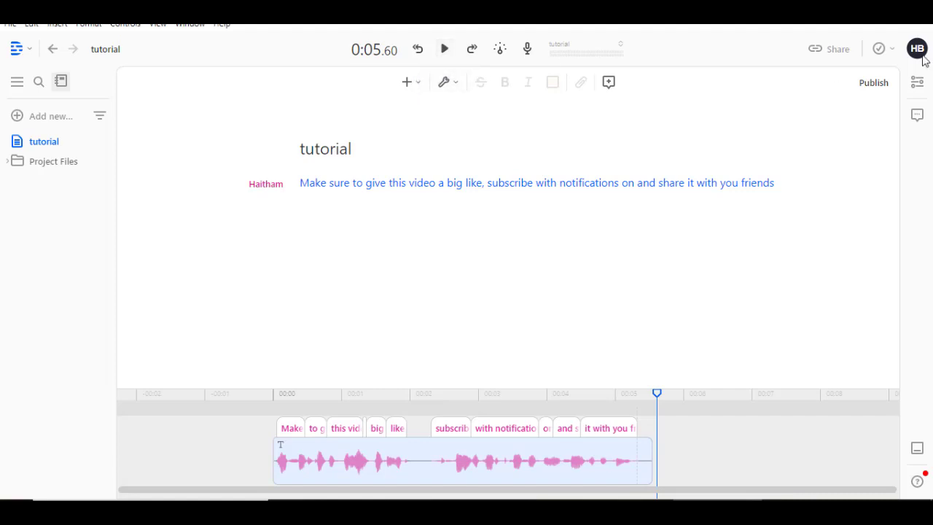
Step: Publish the project as a web page with Show transcript off and view it in the browser
click(873, 82)
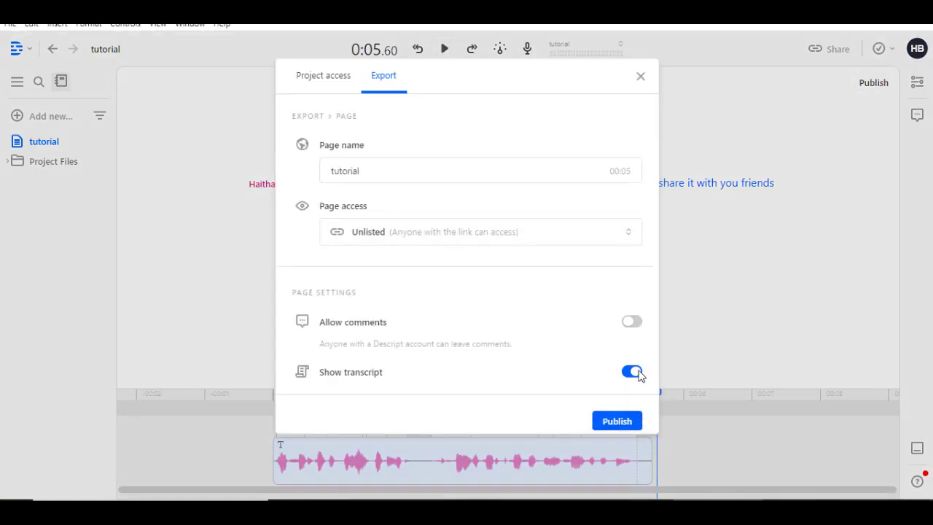
click(631, 371)
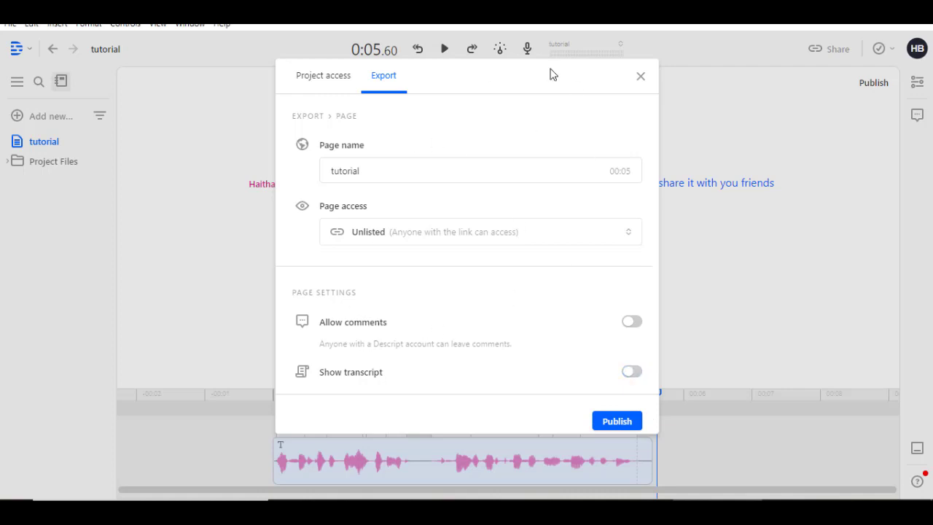
mouse_move(367, 155)
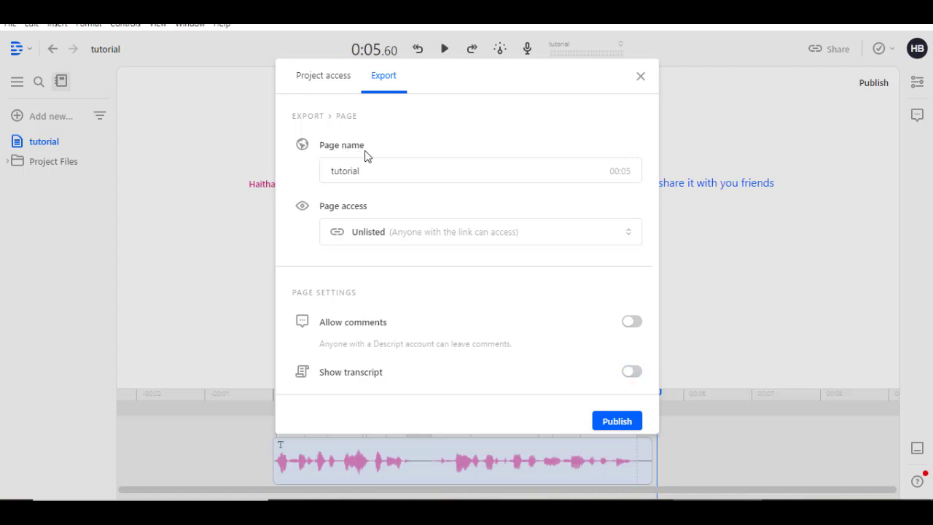
mouse_move(346, 223)
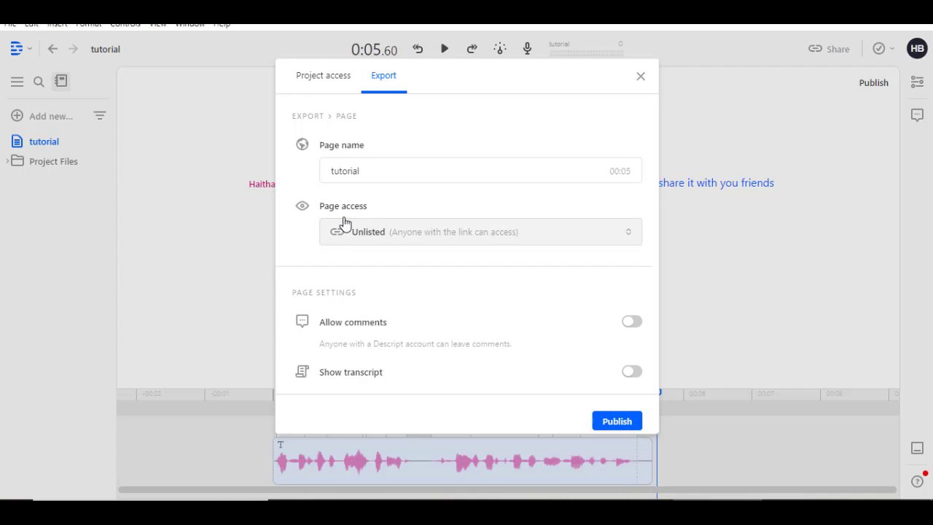
mouse_move(369, 319)
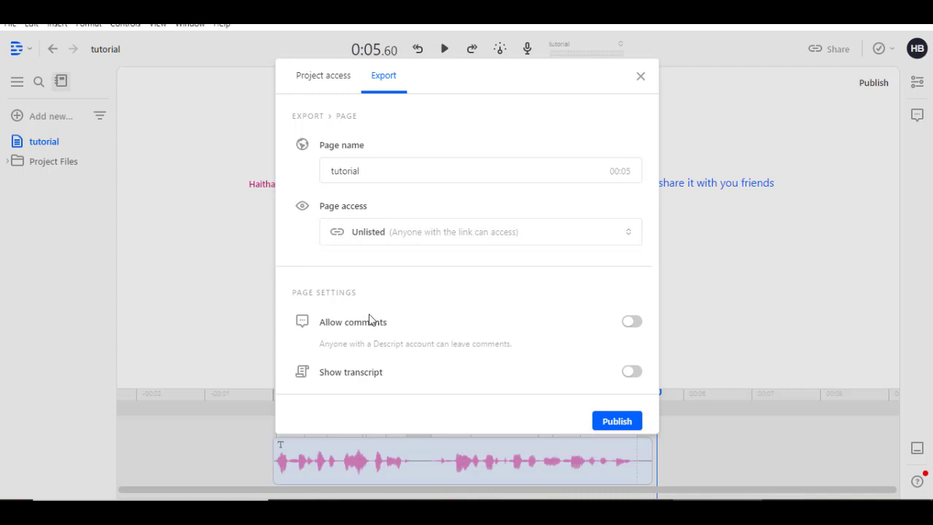
click(617, 421)
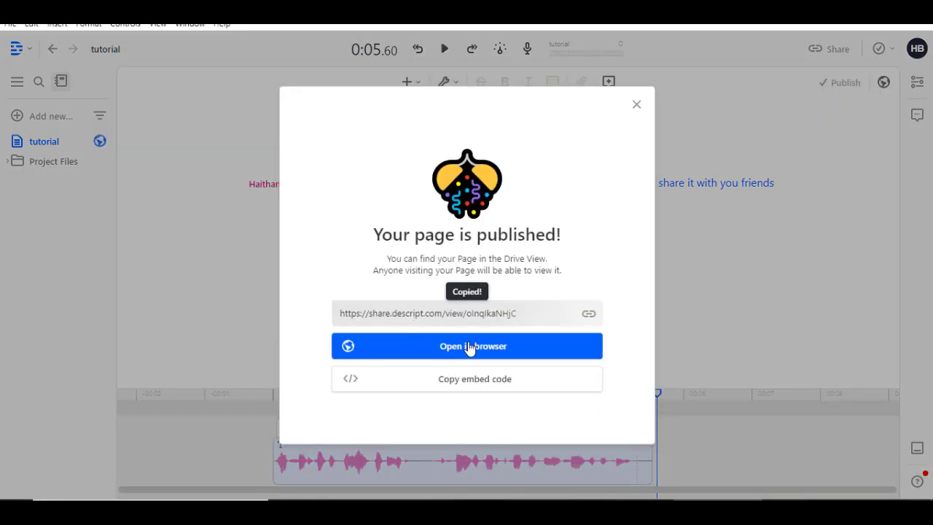
click(466, 345)
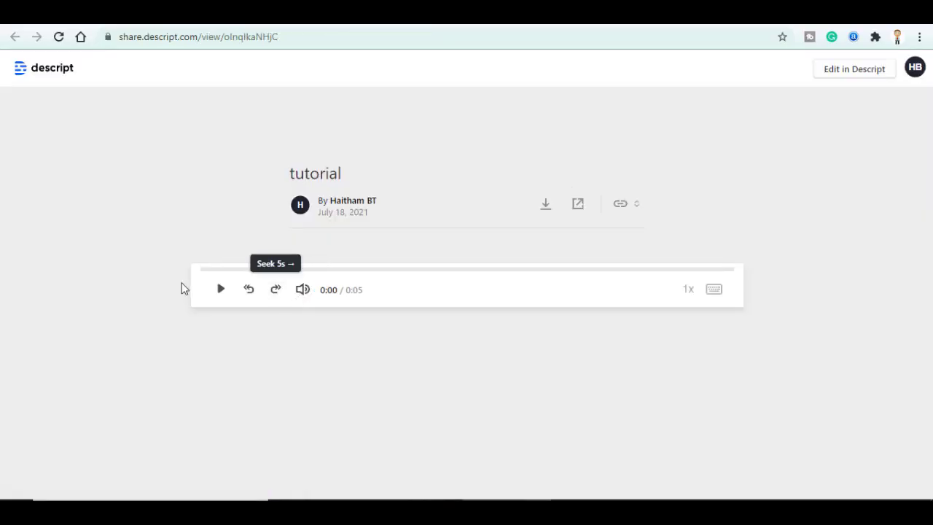
mouse_move(578, 203)
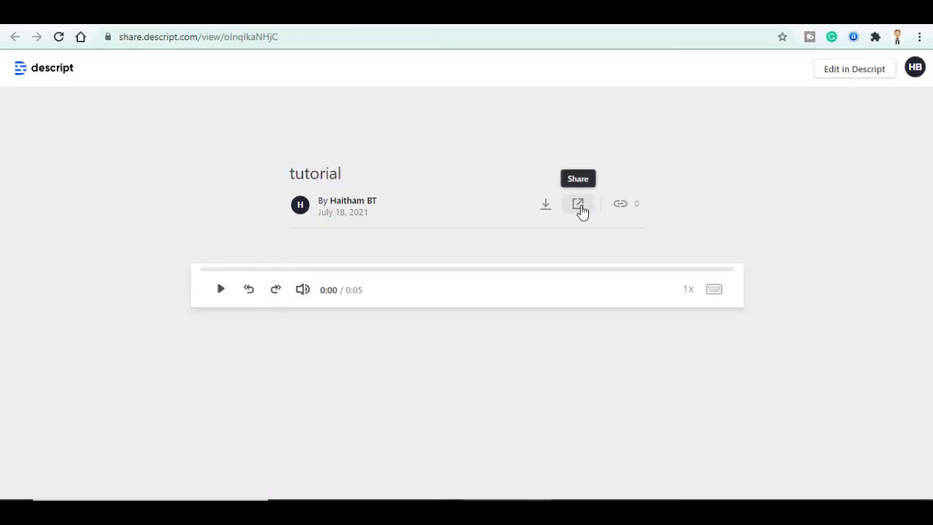